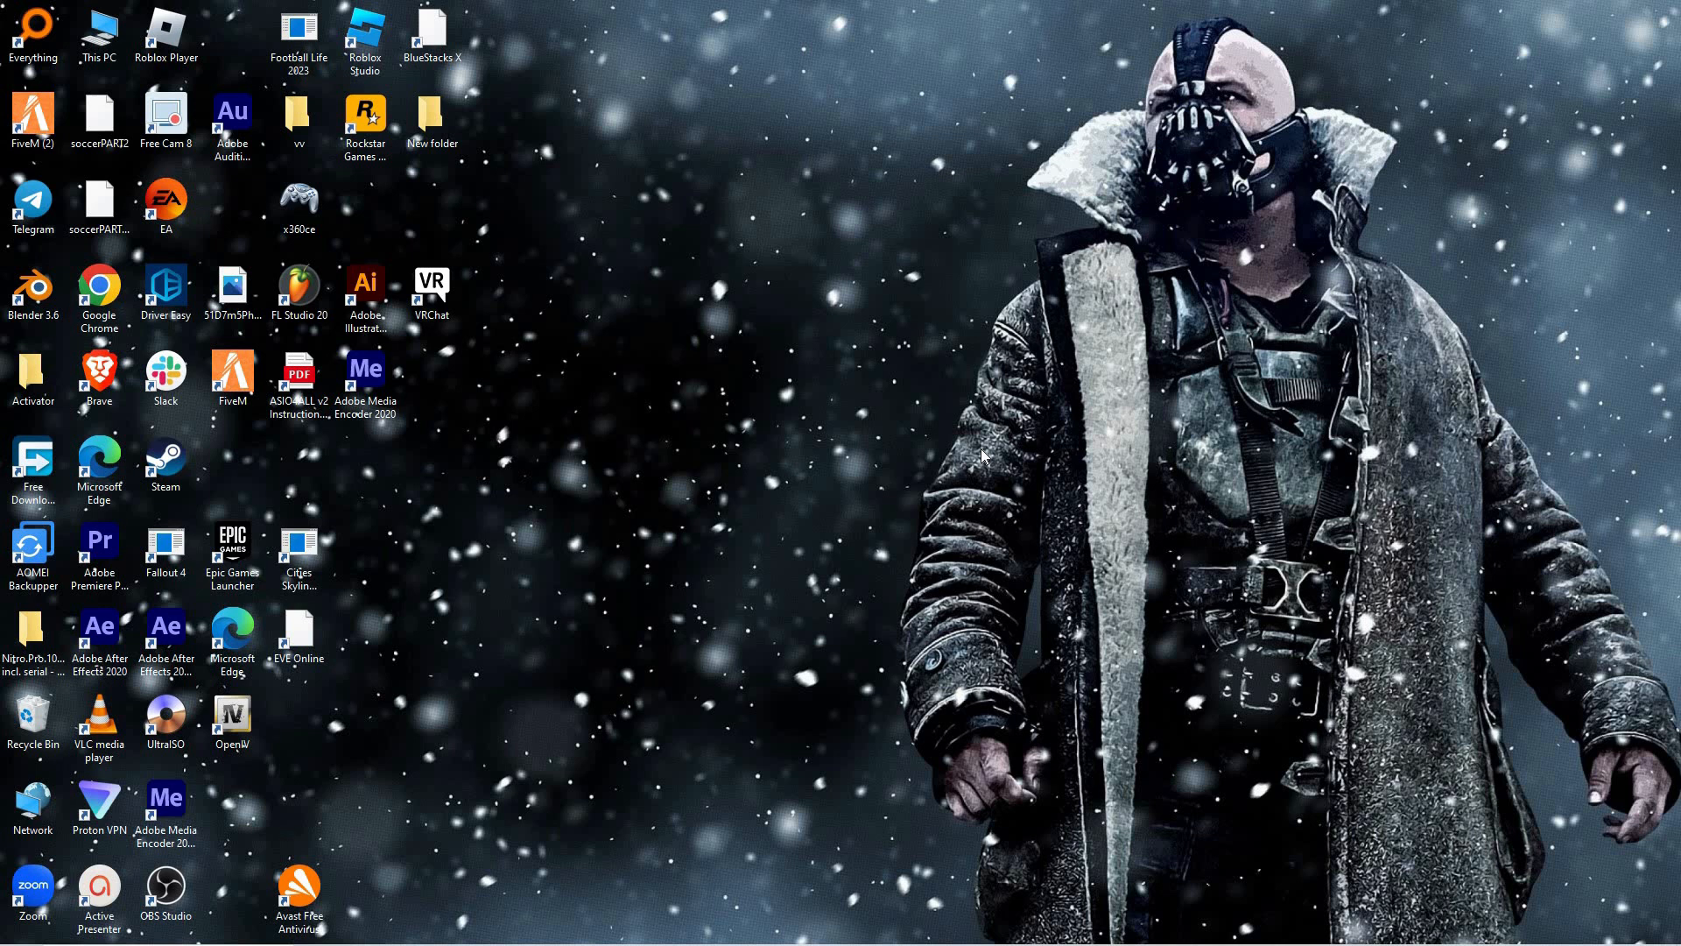
mouse_move(822, 290)
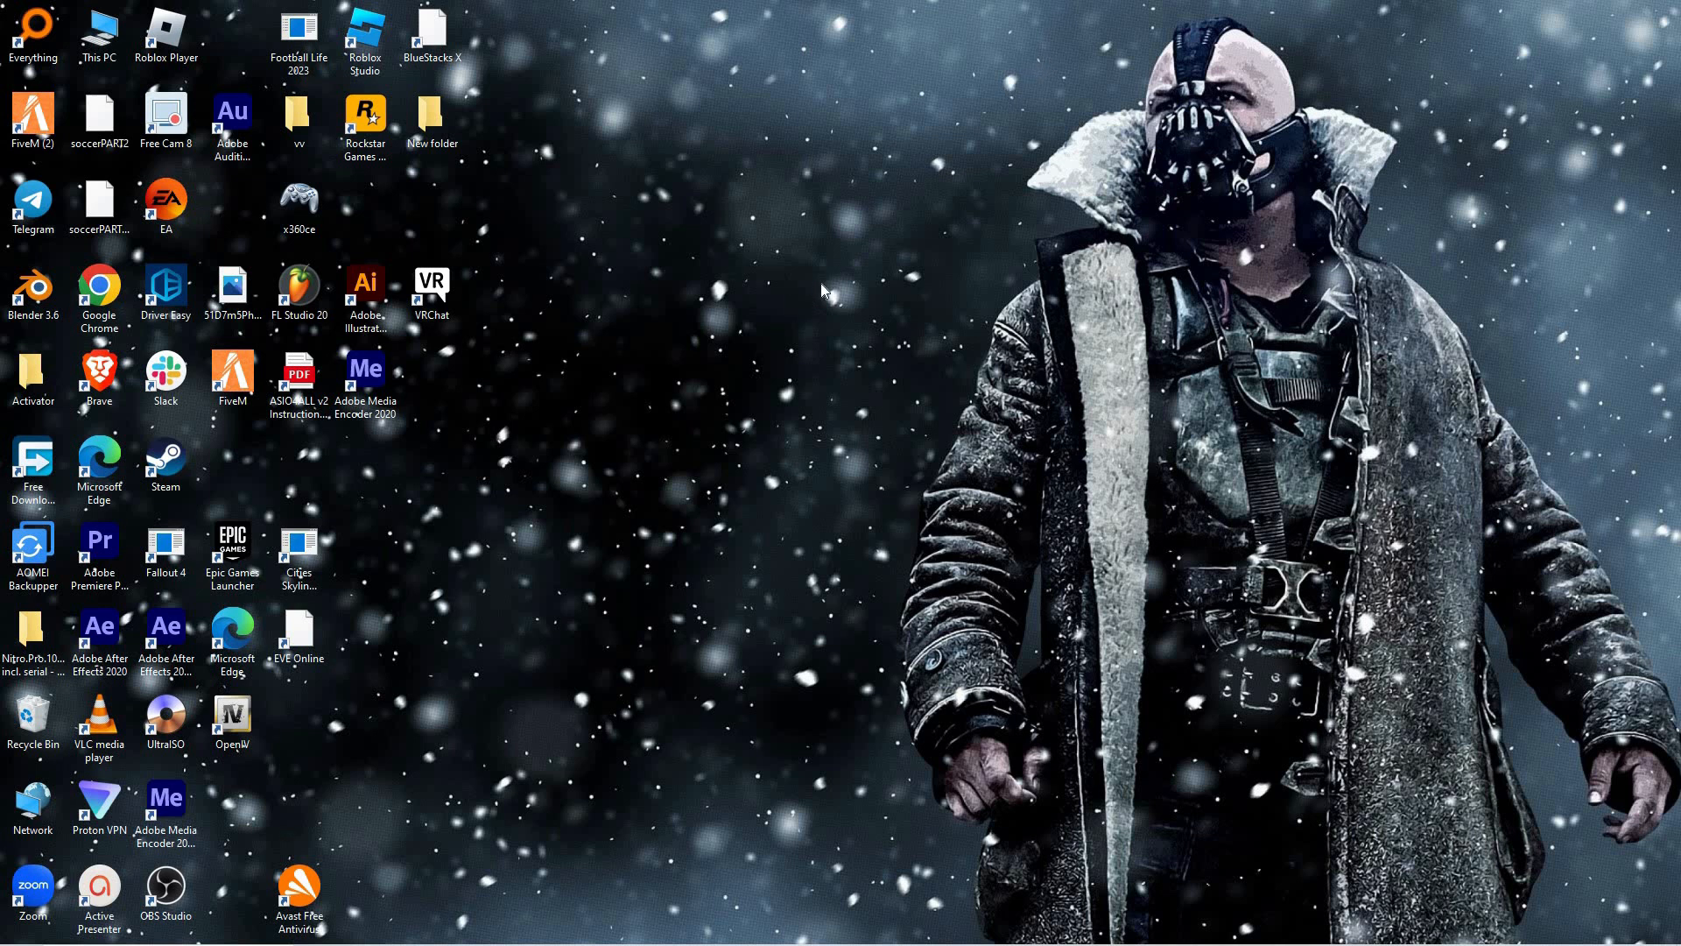
mouse_move(970, 327)
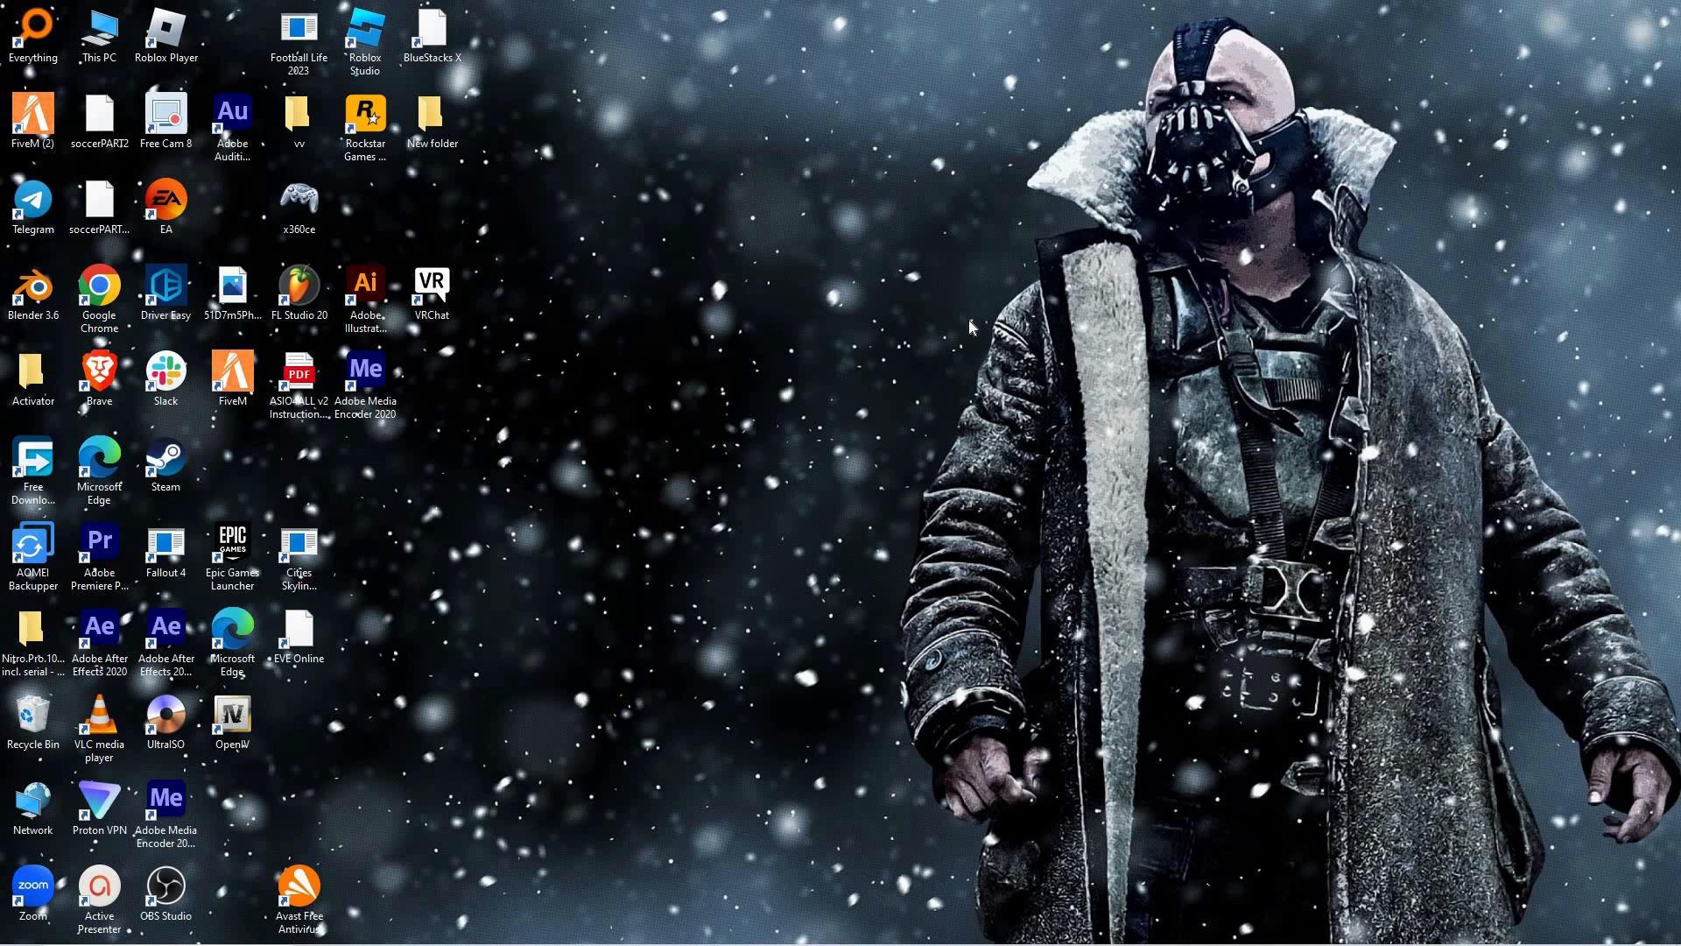
mouse_move(1056, 569)
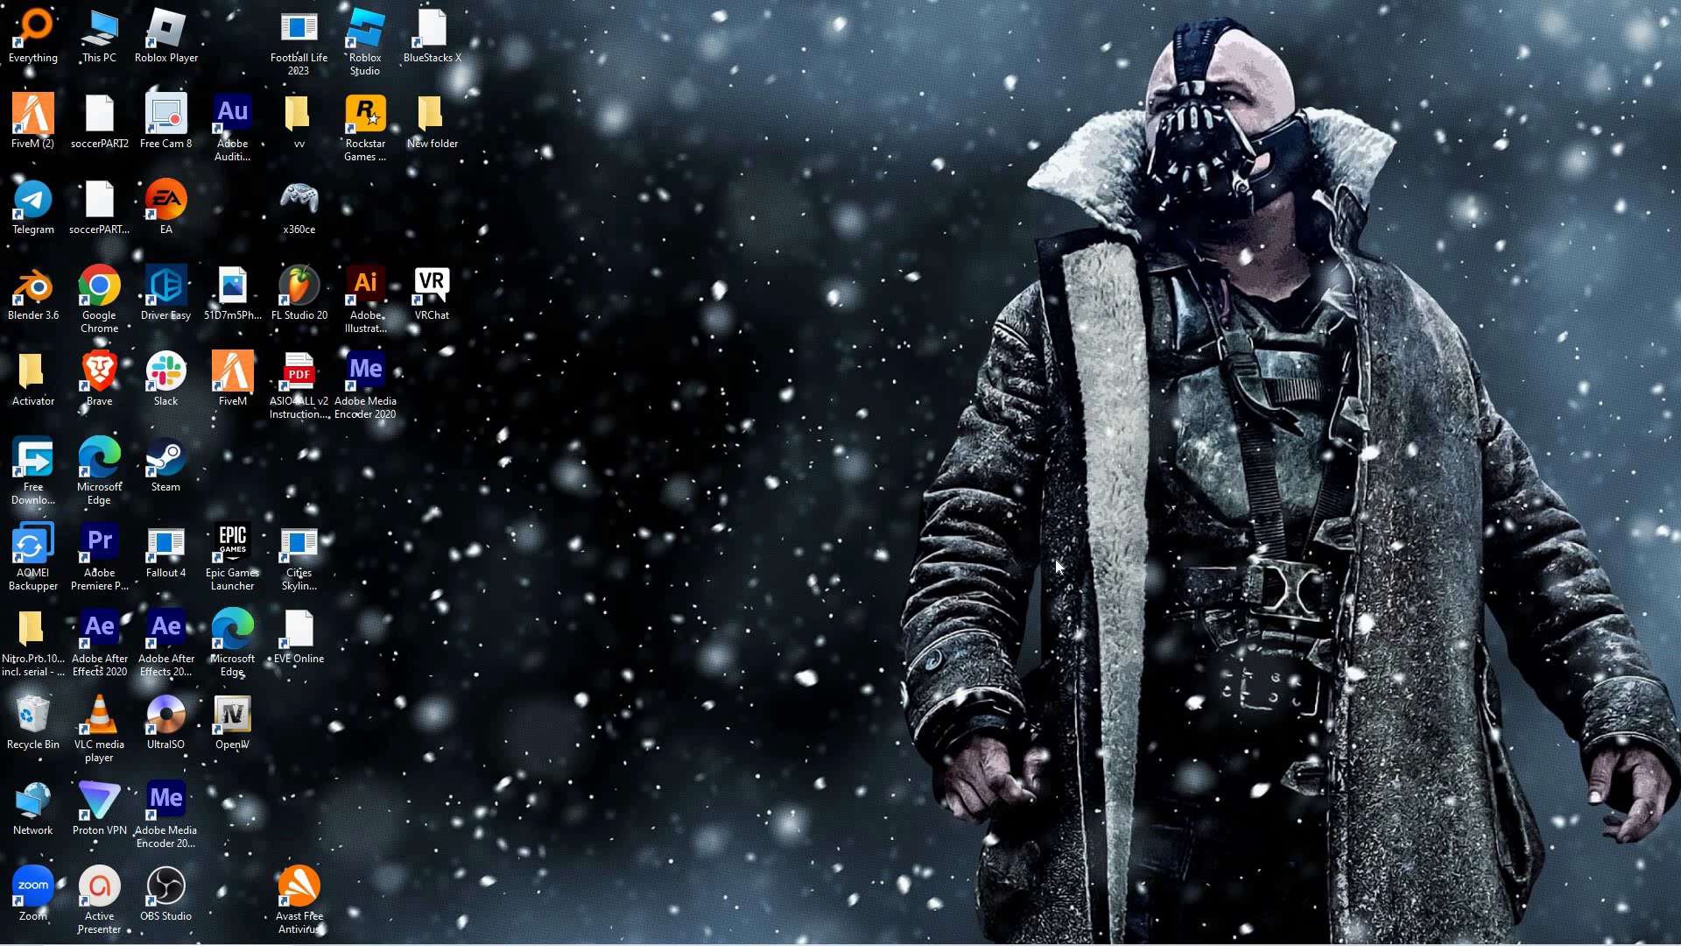
mouse_move(419, 612)
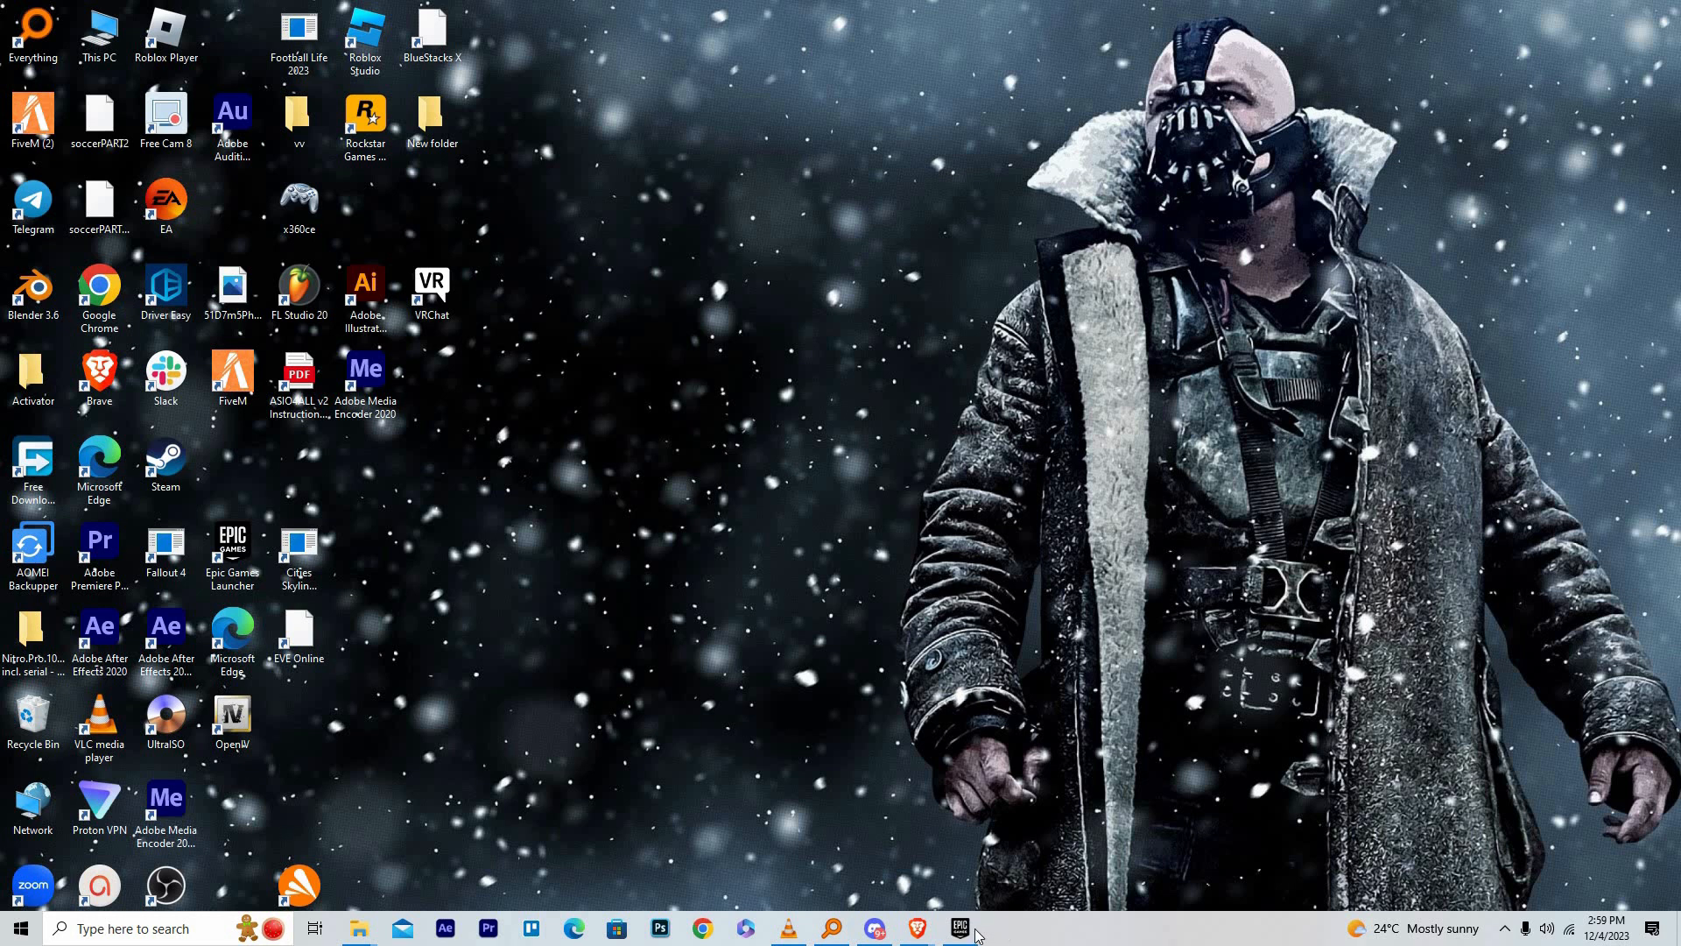
mouse_move(987, 931)
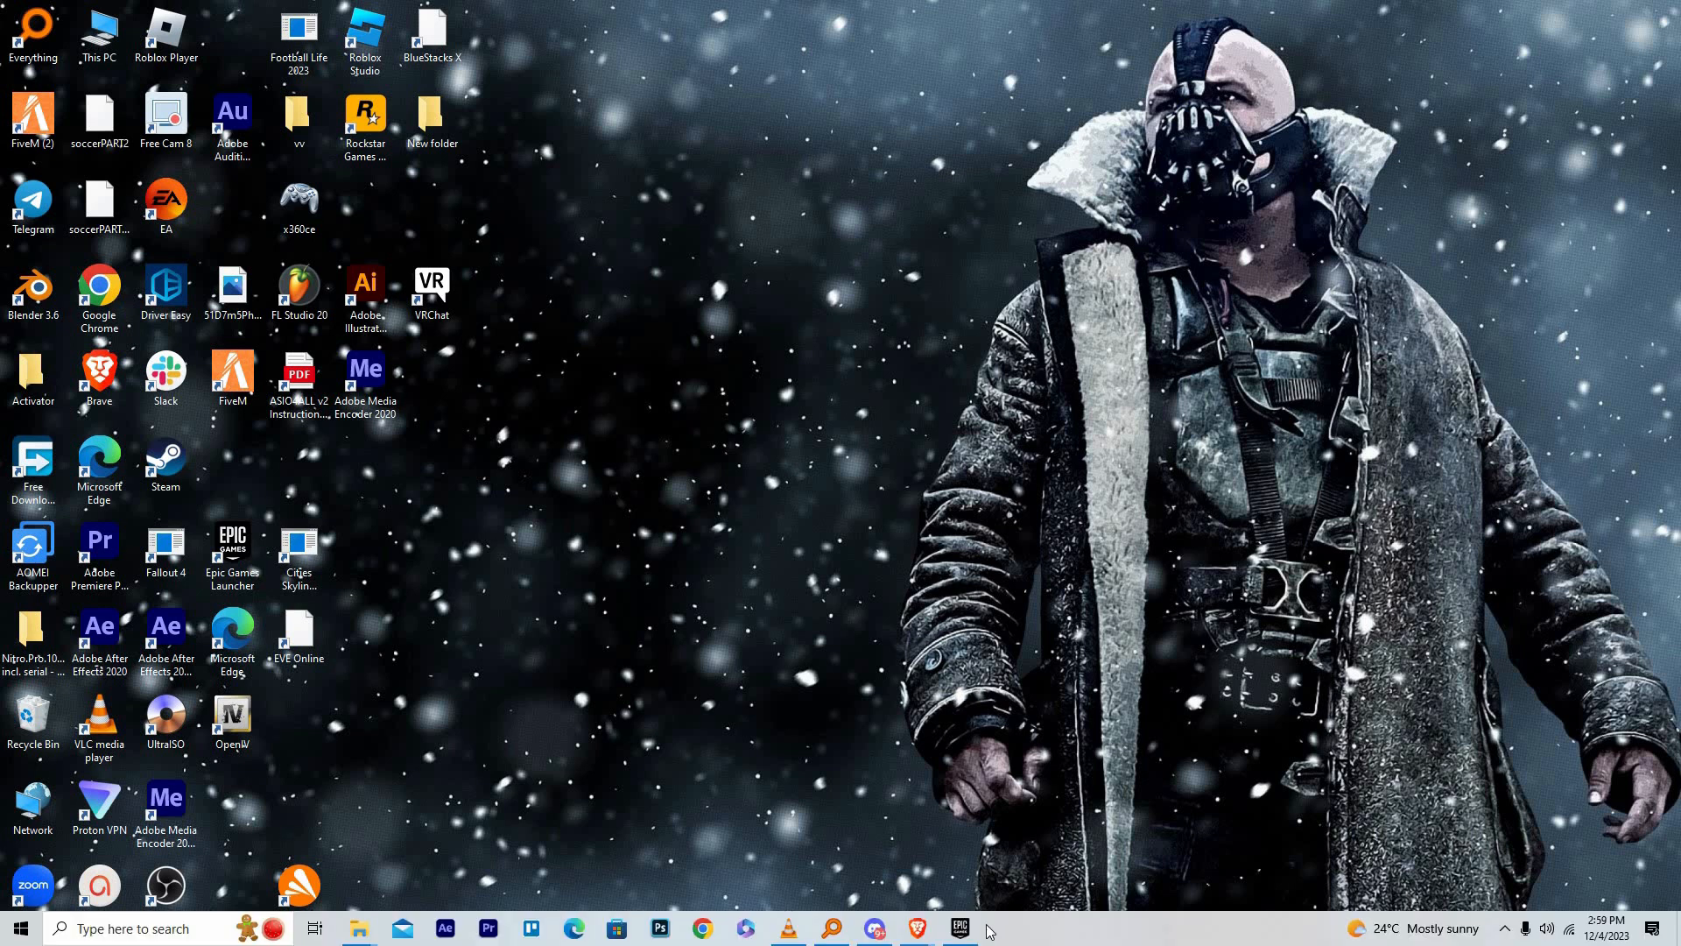
Launch the Epic Games Launcher from the taskbar to reach its Store page
left_click(947, 928)
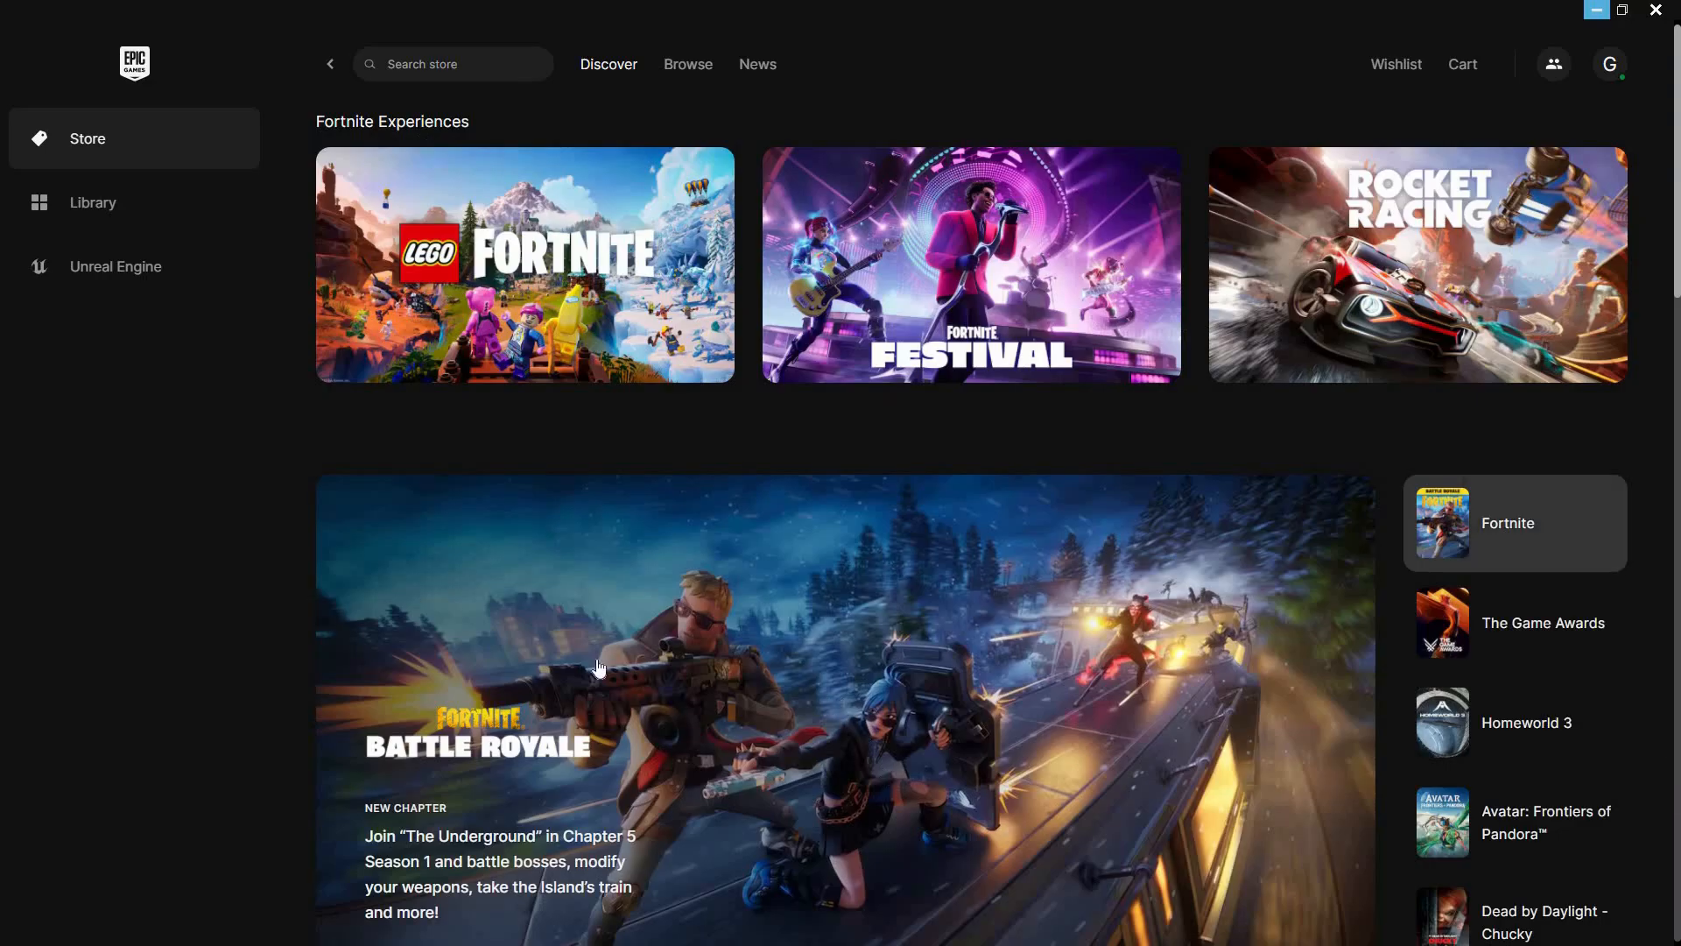
mouse_move(1294, 250)
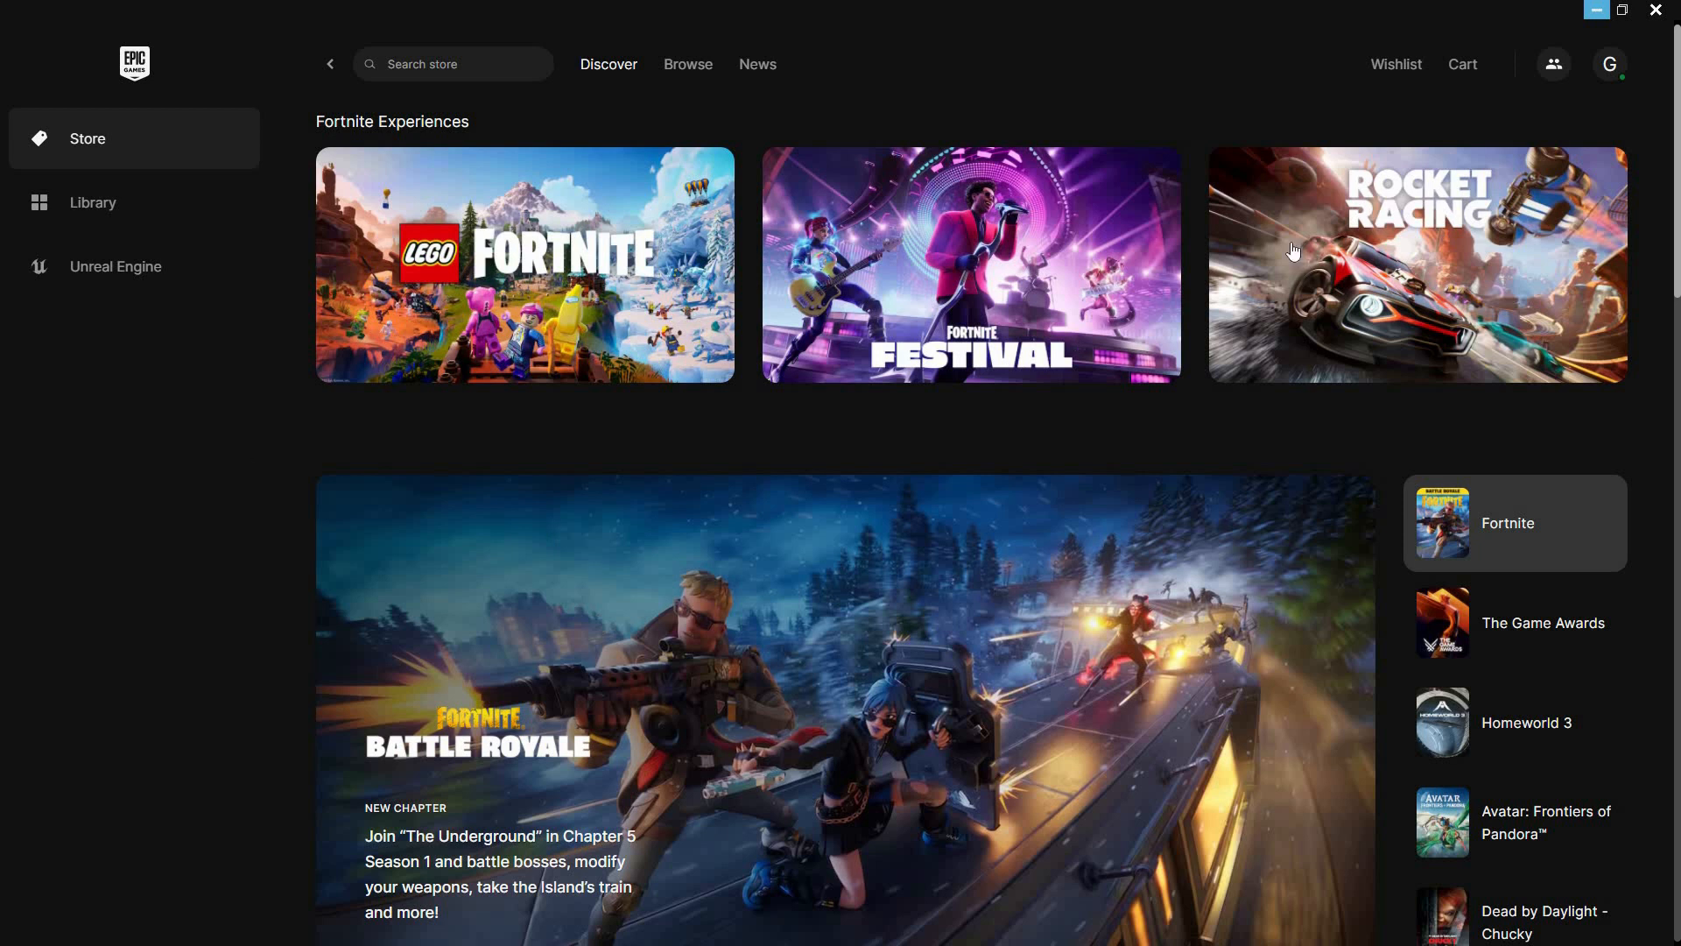
Search the store for 'gta' and open the Grand Theft Auto V result
left_click(1542, 622)
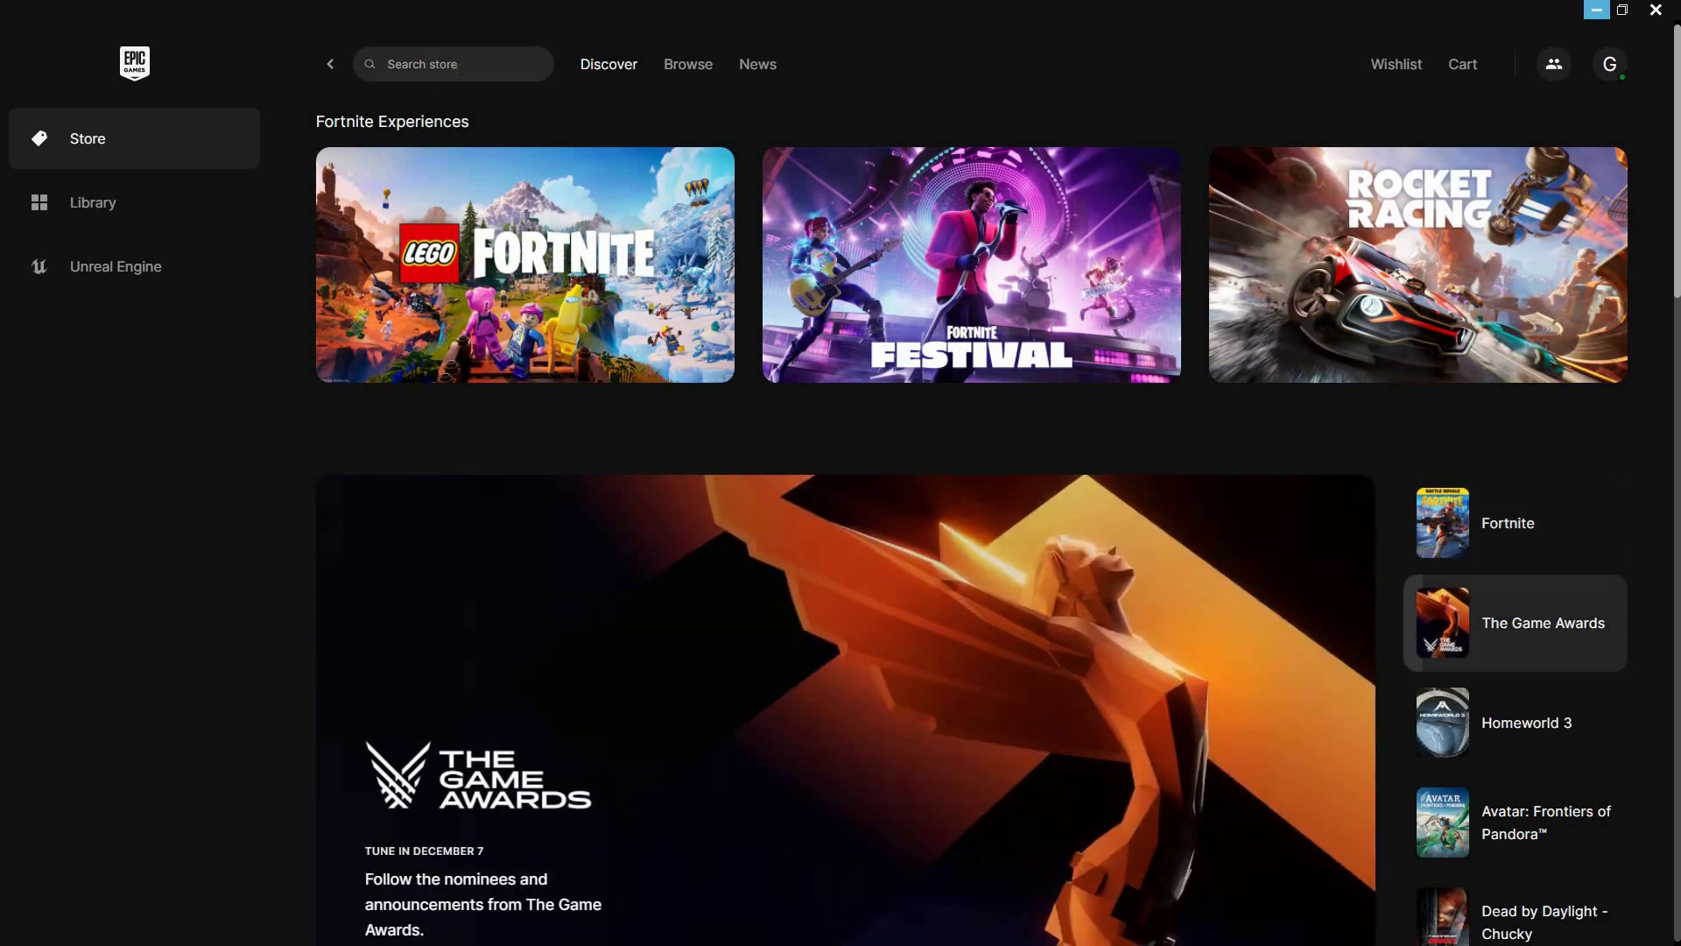
type("gta")
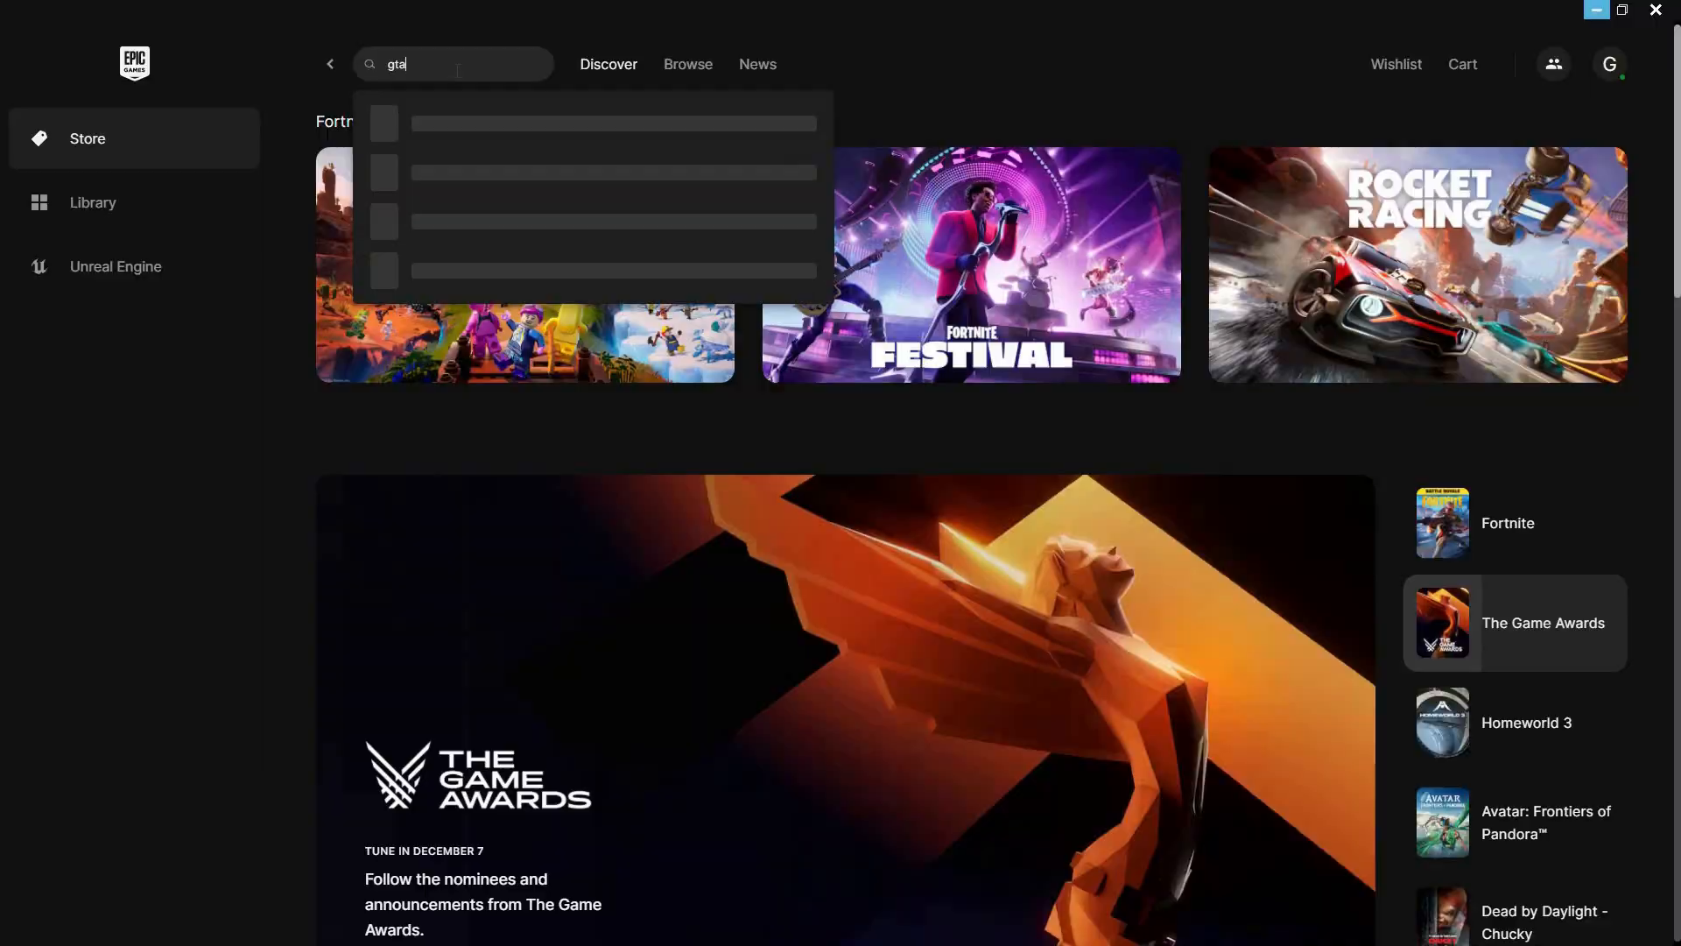
left_click(615, 123)
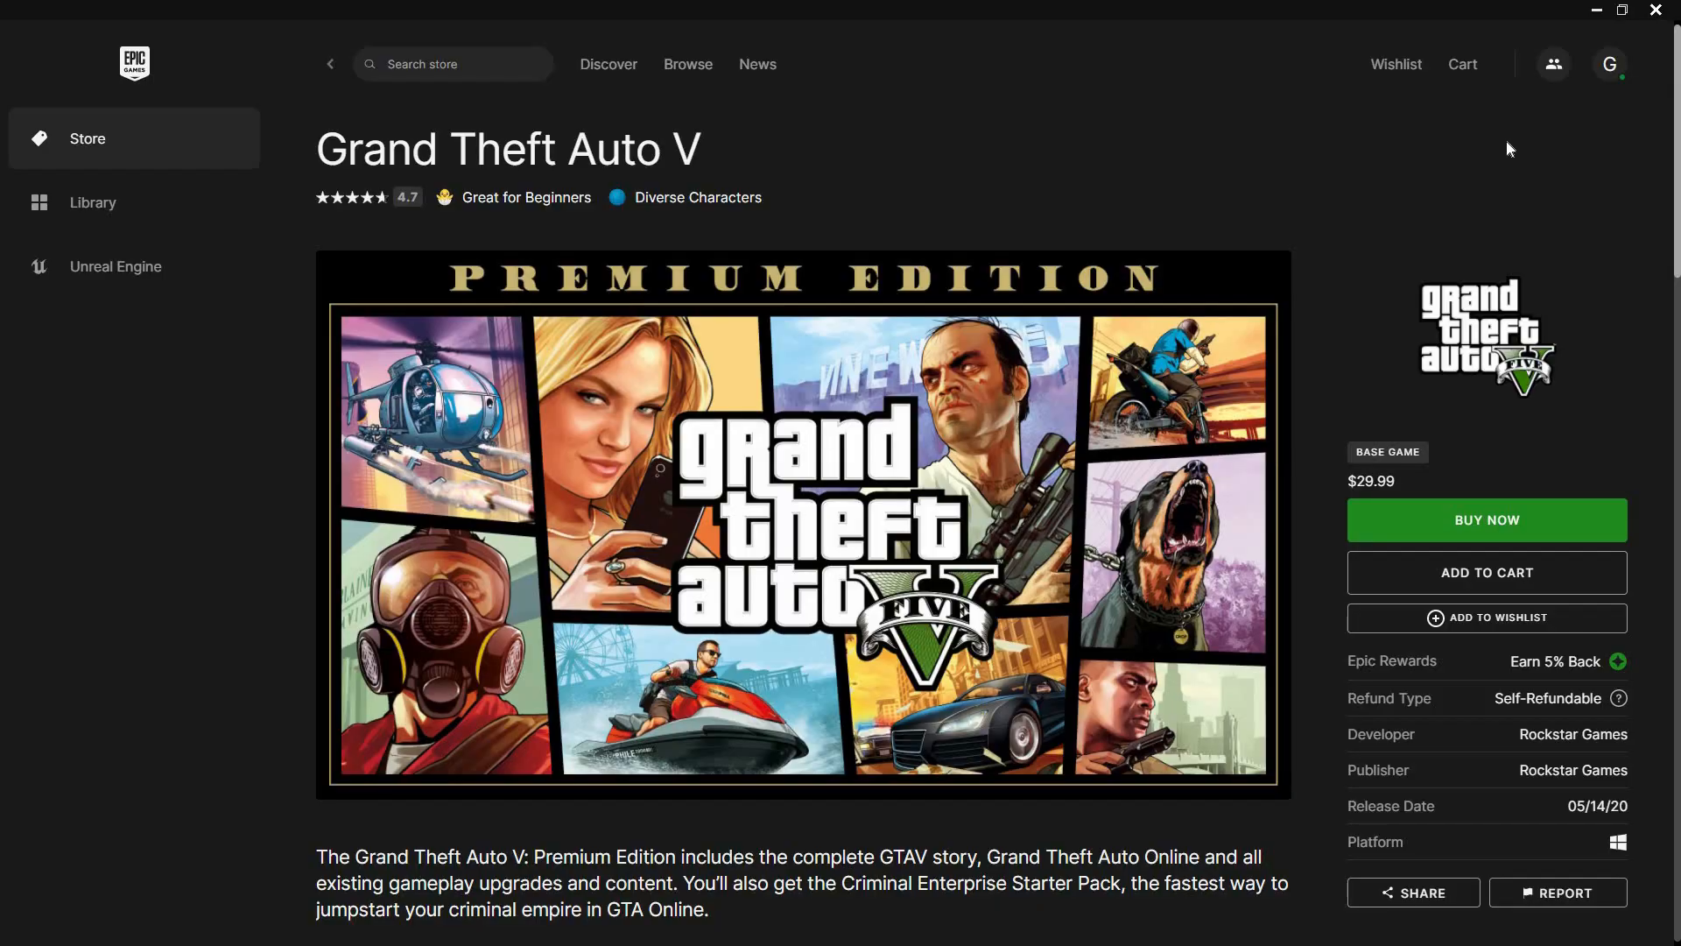
mouse_move(1496, 655)
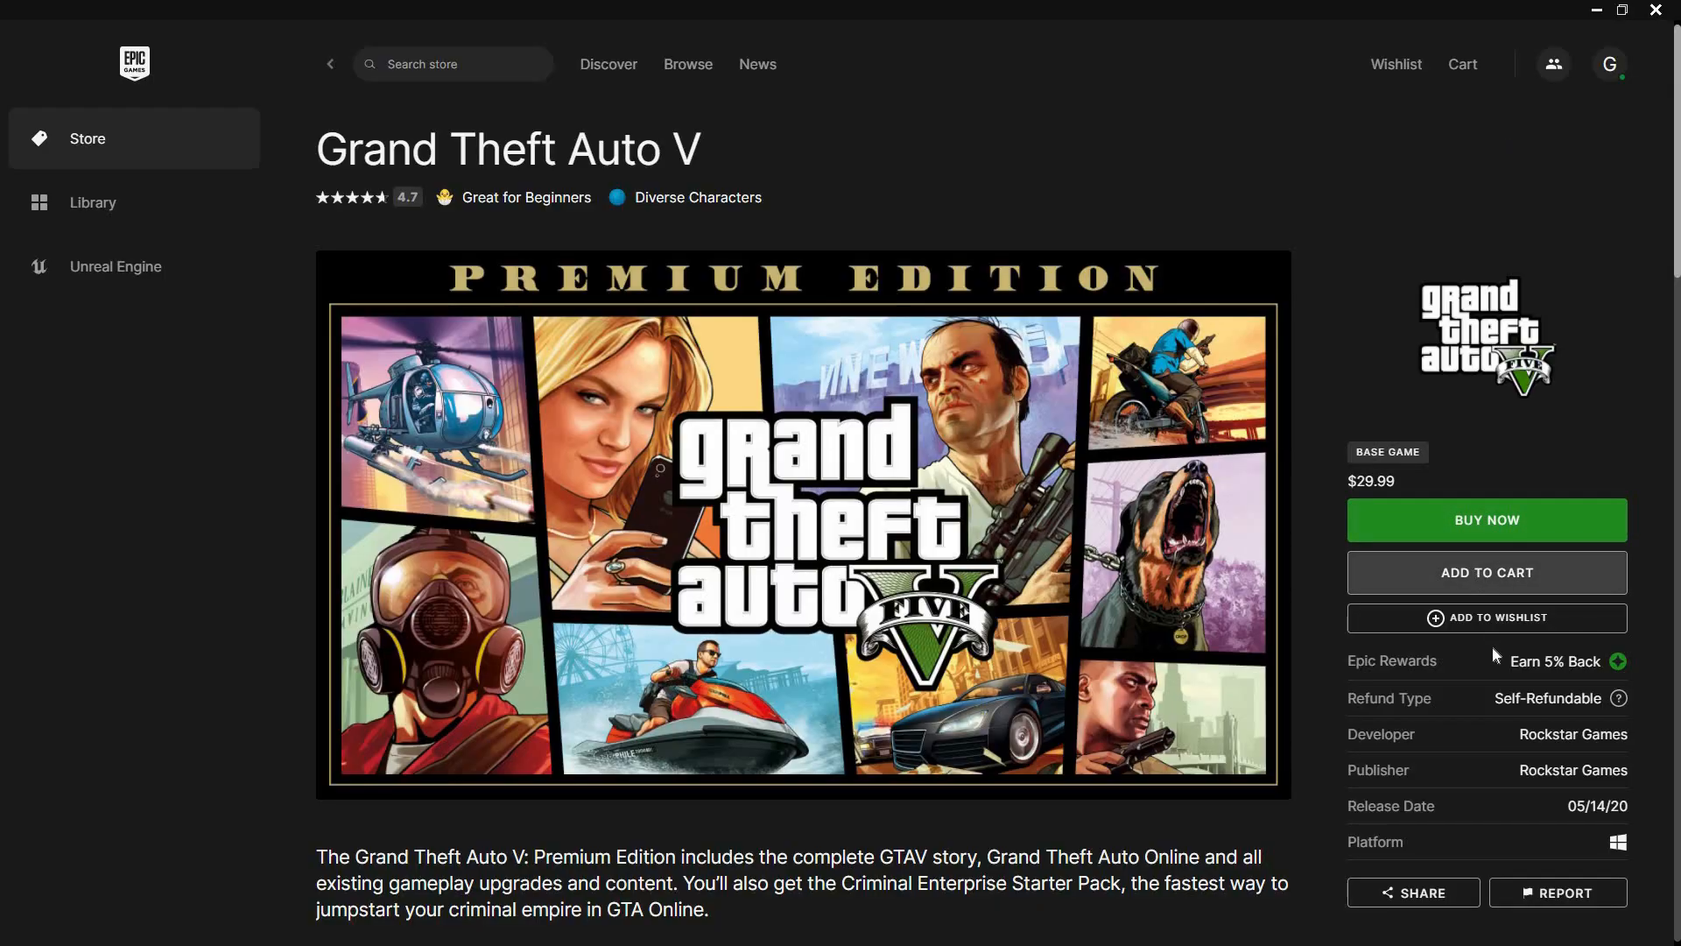
mouse_move(1462, 617)
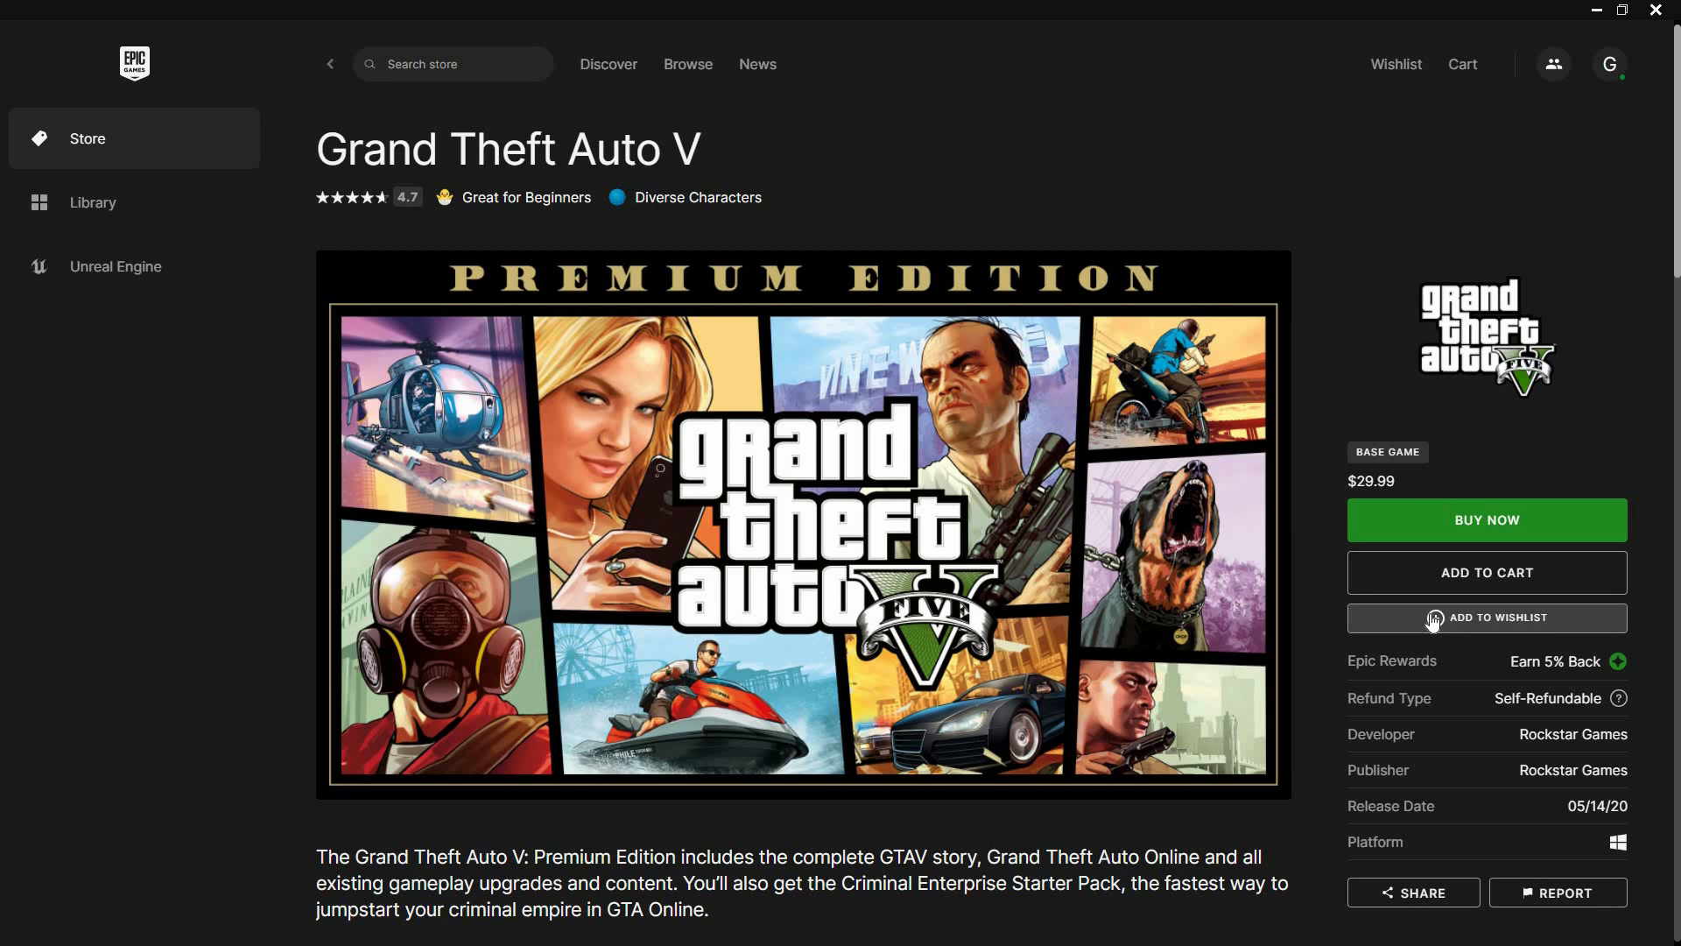
mouse_move(1342, 639)
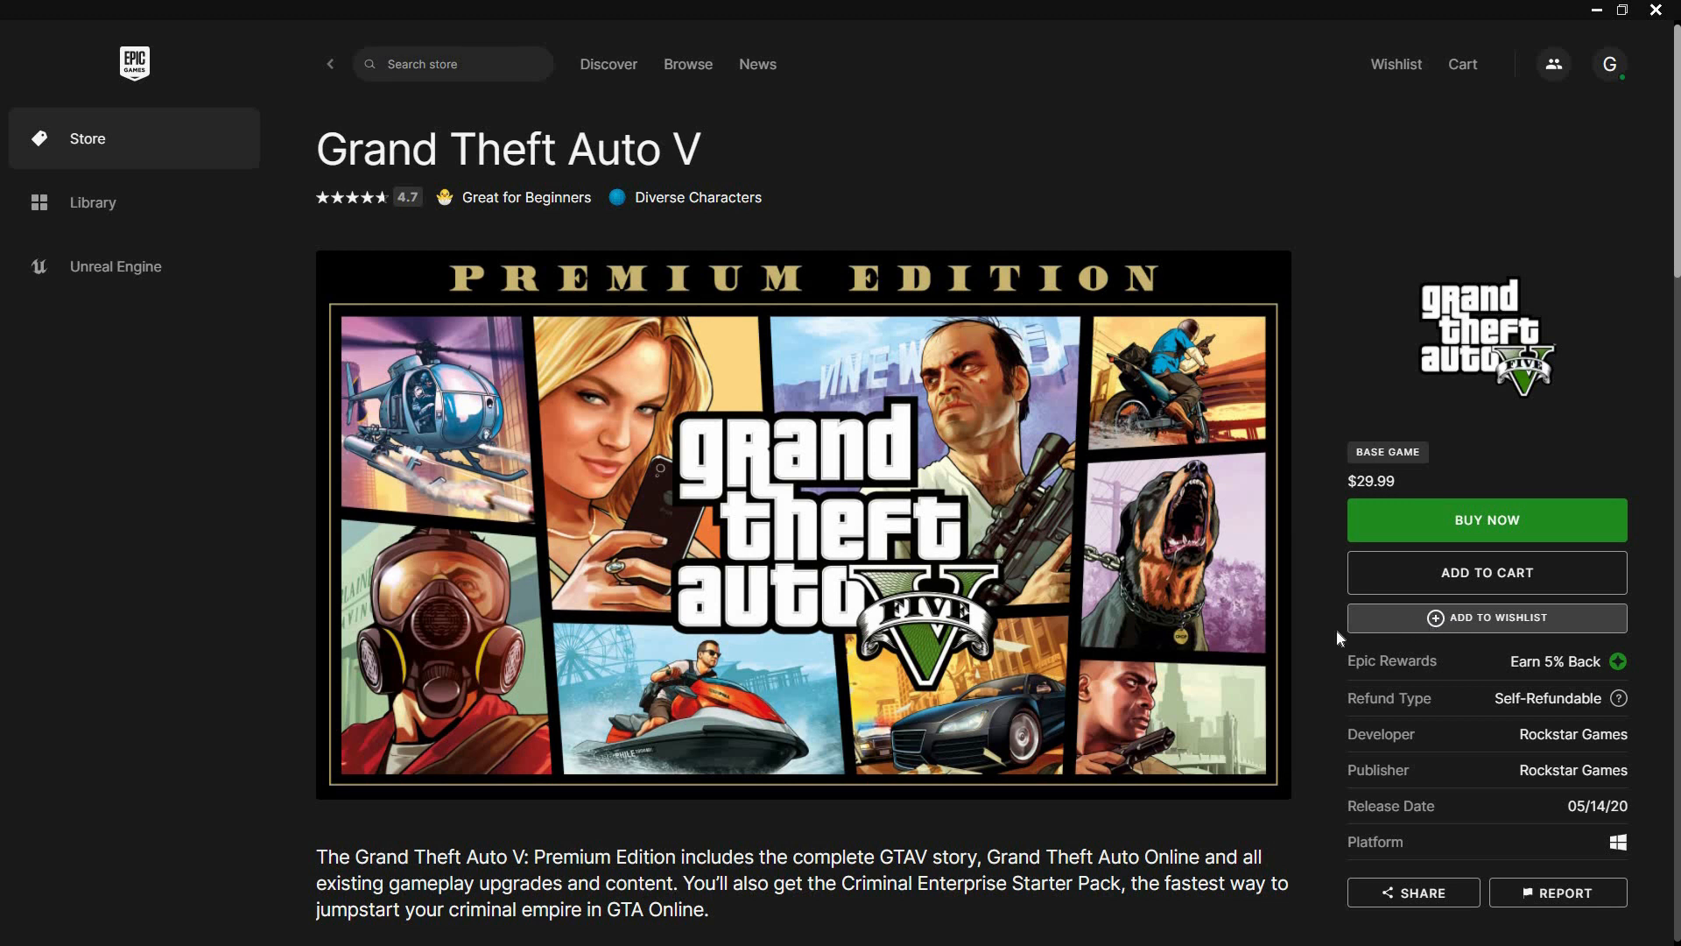
scroll("down", 3)
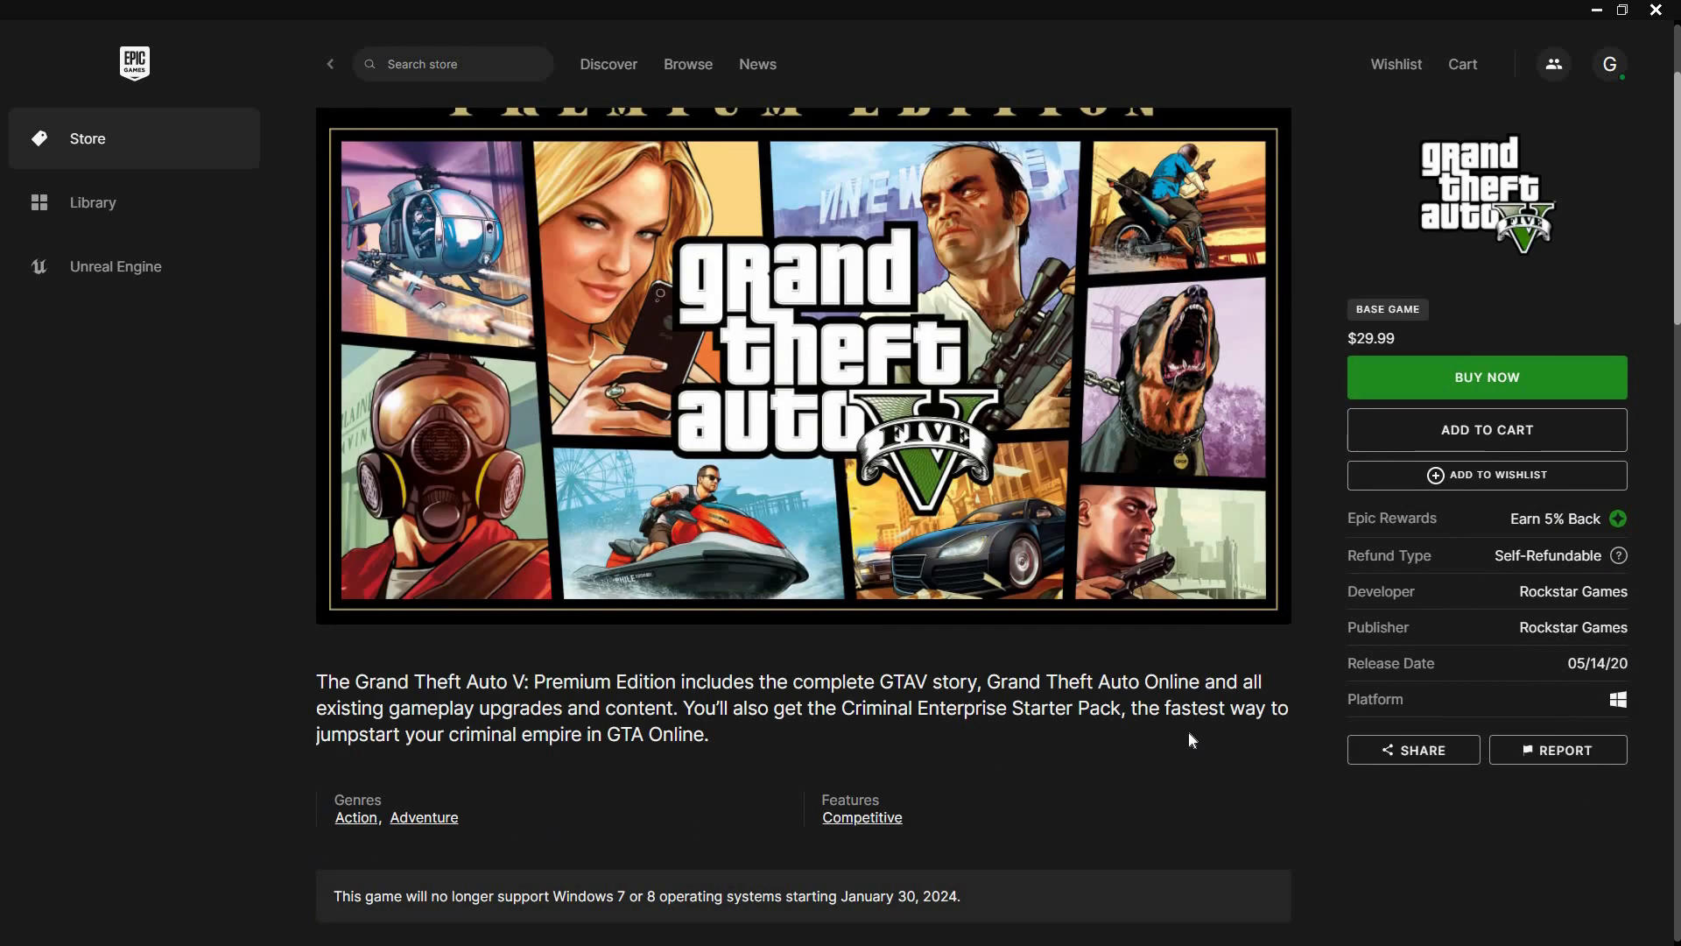
scroll("up", 3)
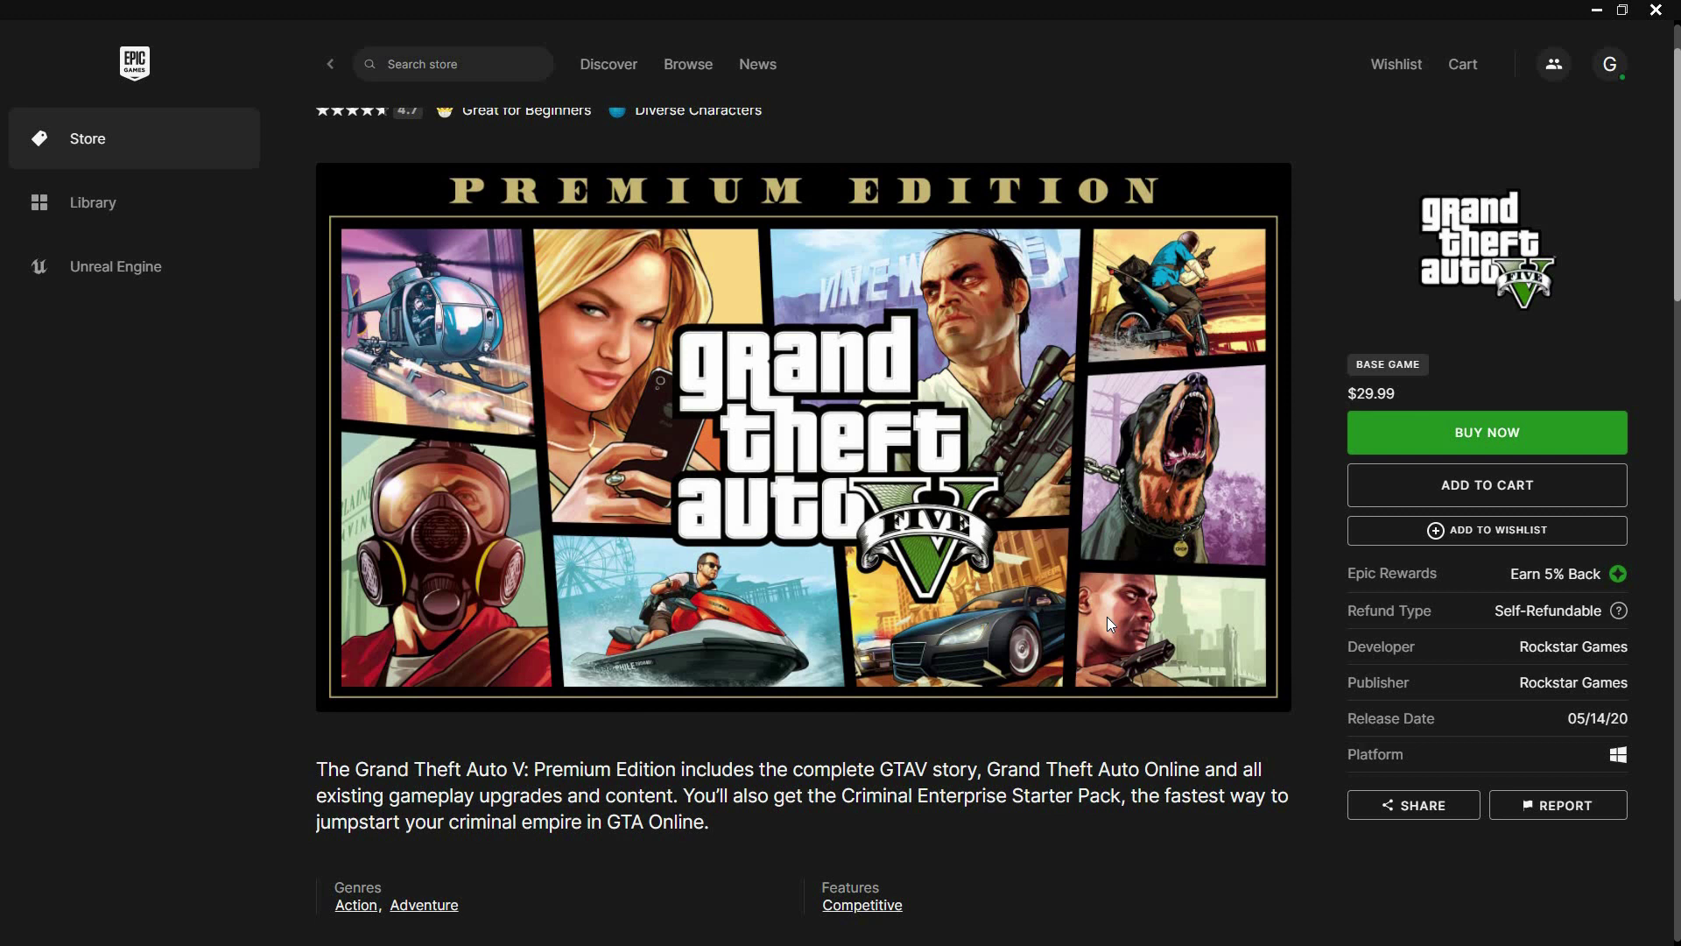
mouse_move(1115, 627)
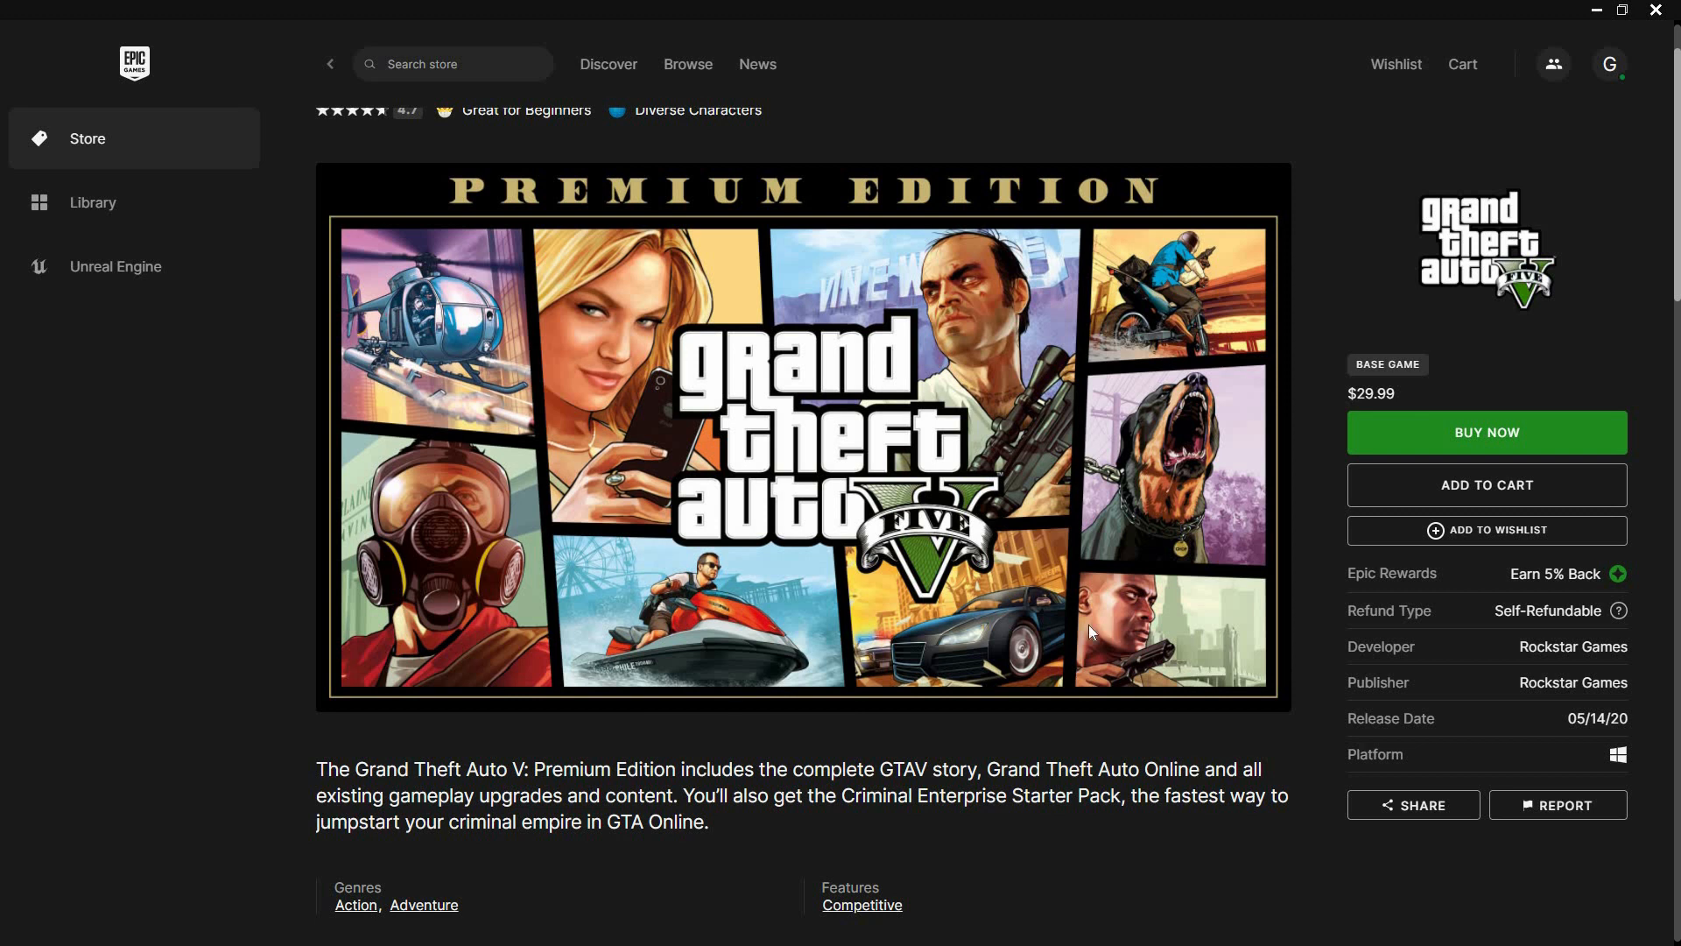